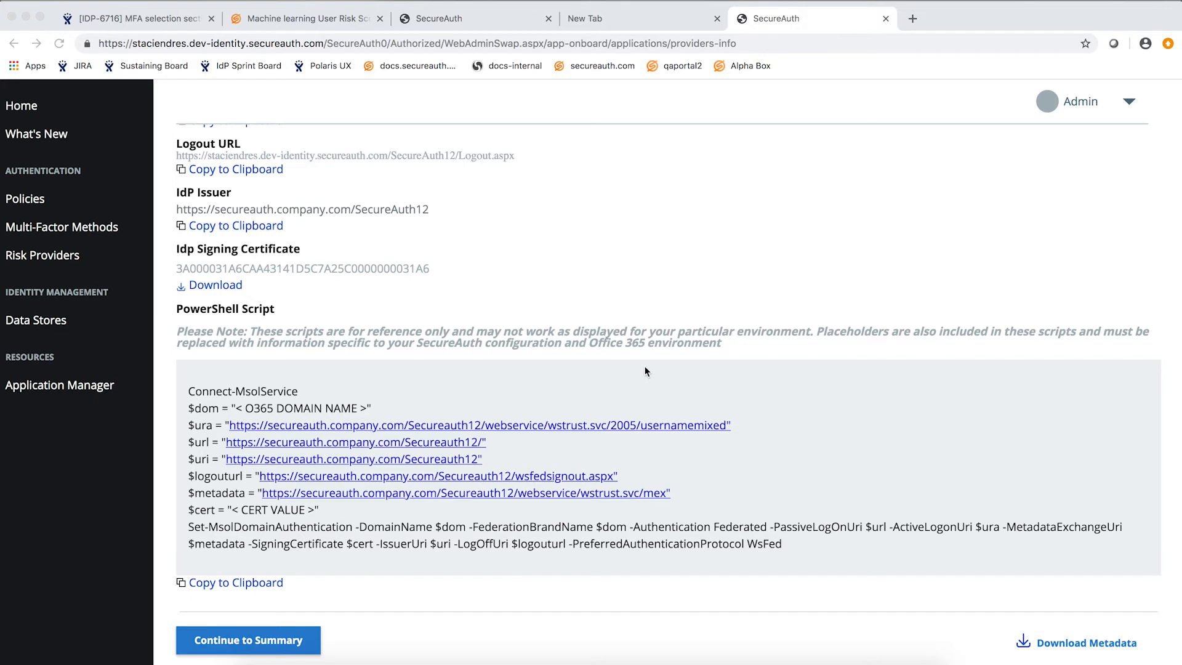
mouse_move(267, 594)
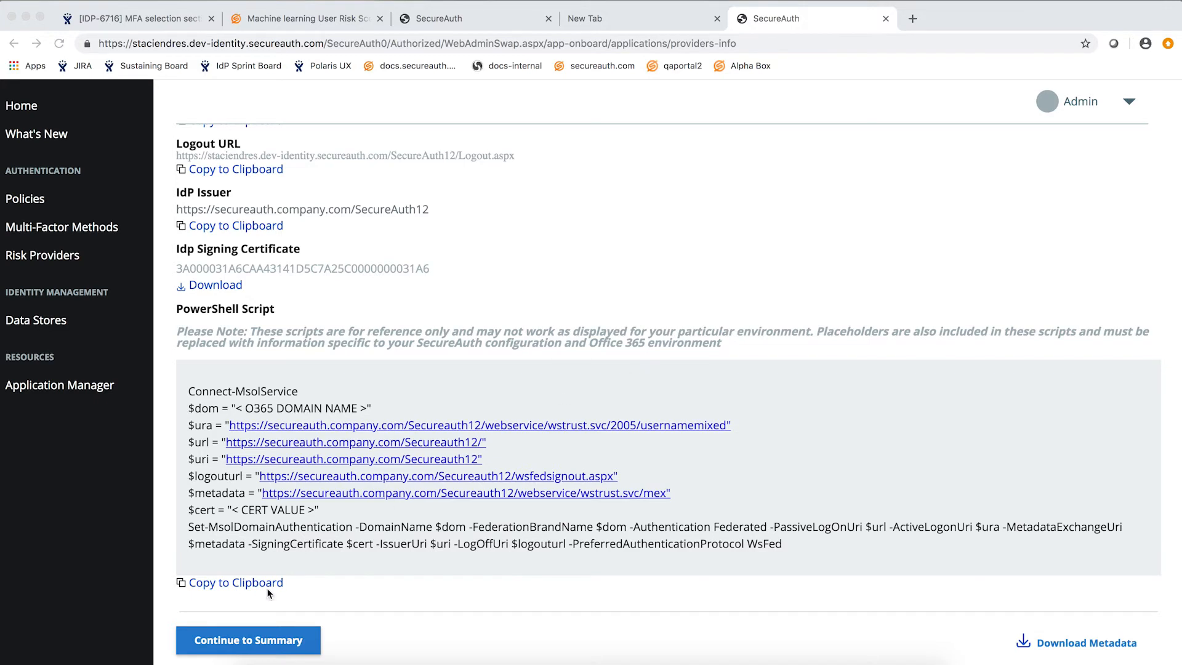
mouse_move(279, 598)
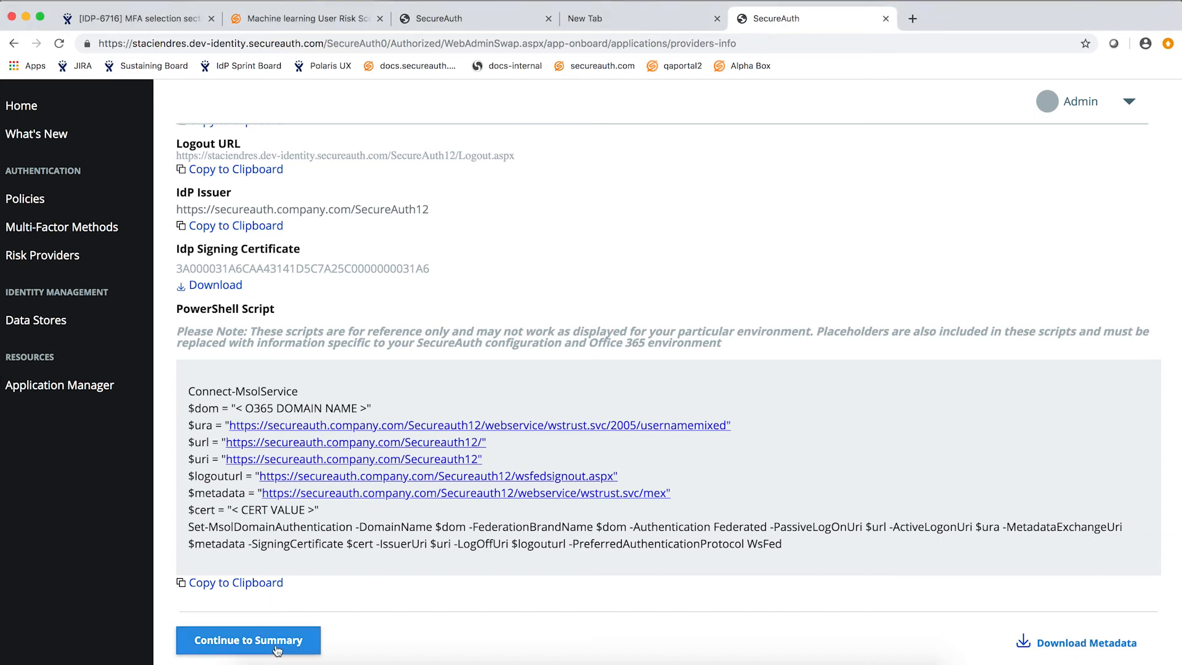
Review the Office 365 summary's Application Settings down to the Secure Policy authentication policy
left_click(247, 641)
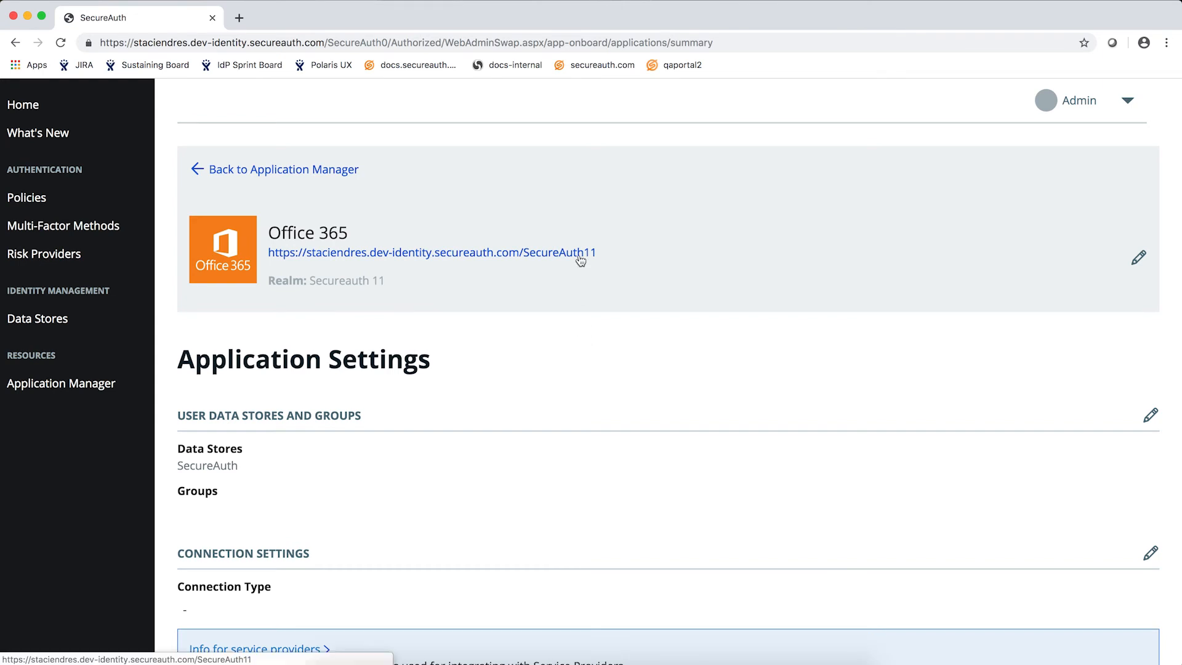
scroll("down", 3)
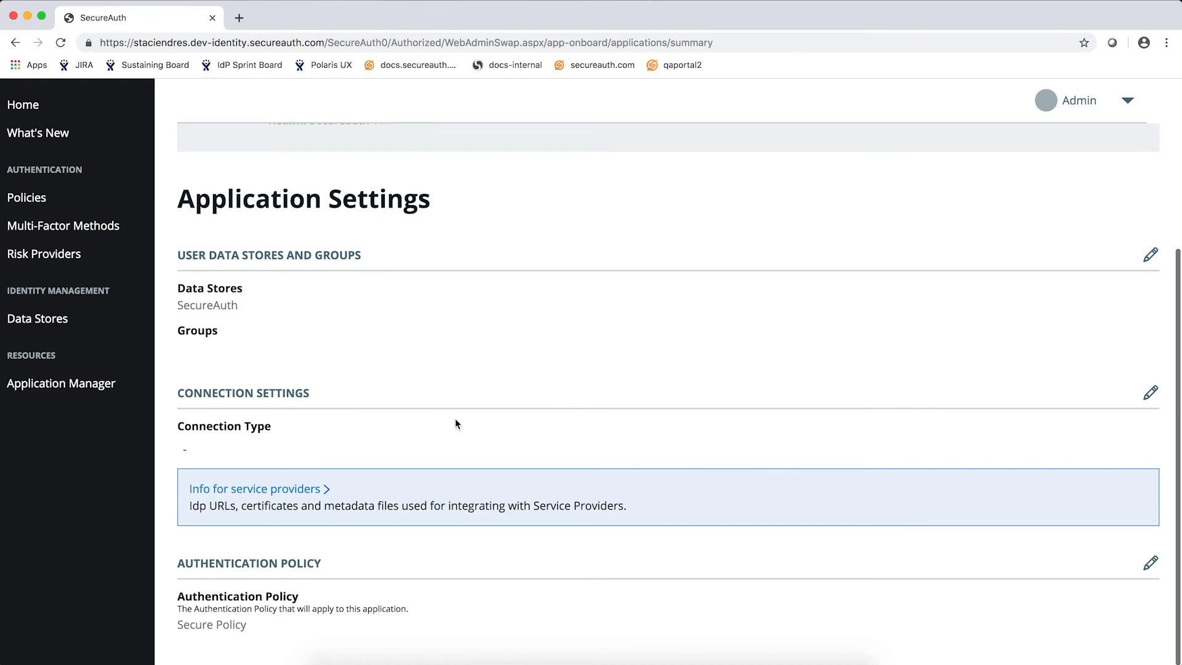
mouse_move(304, 505)
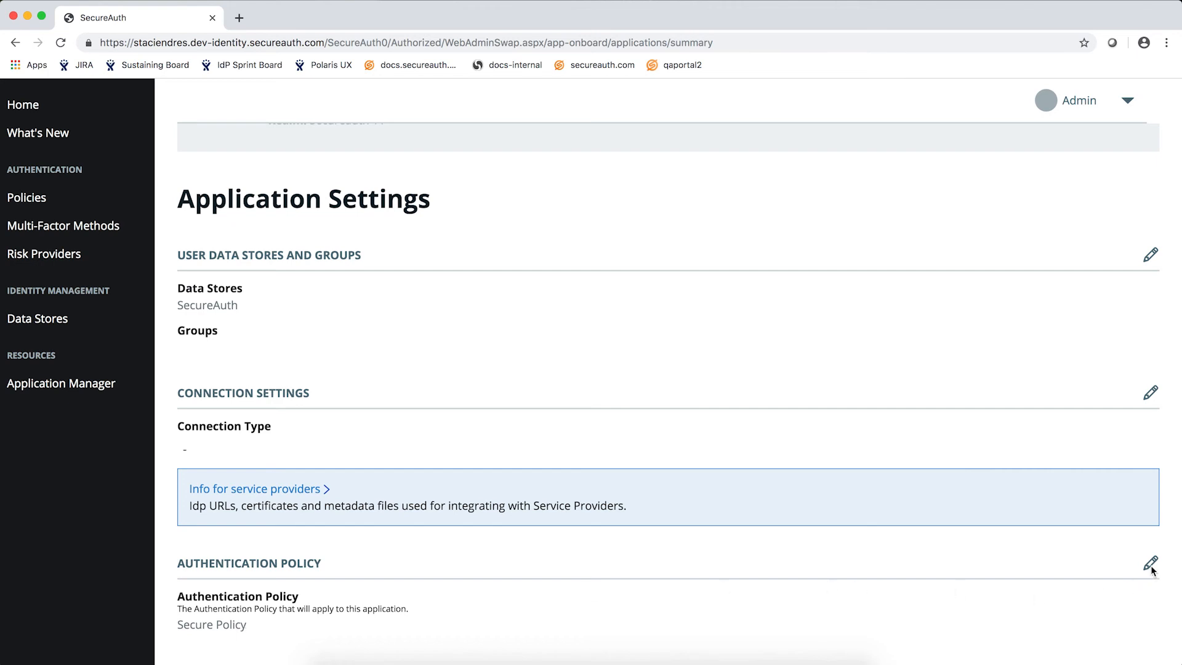
Switch Office 365's authentication policy from Secure Policy to Factory Default Policy and save it
left_click(1151, 563)
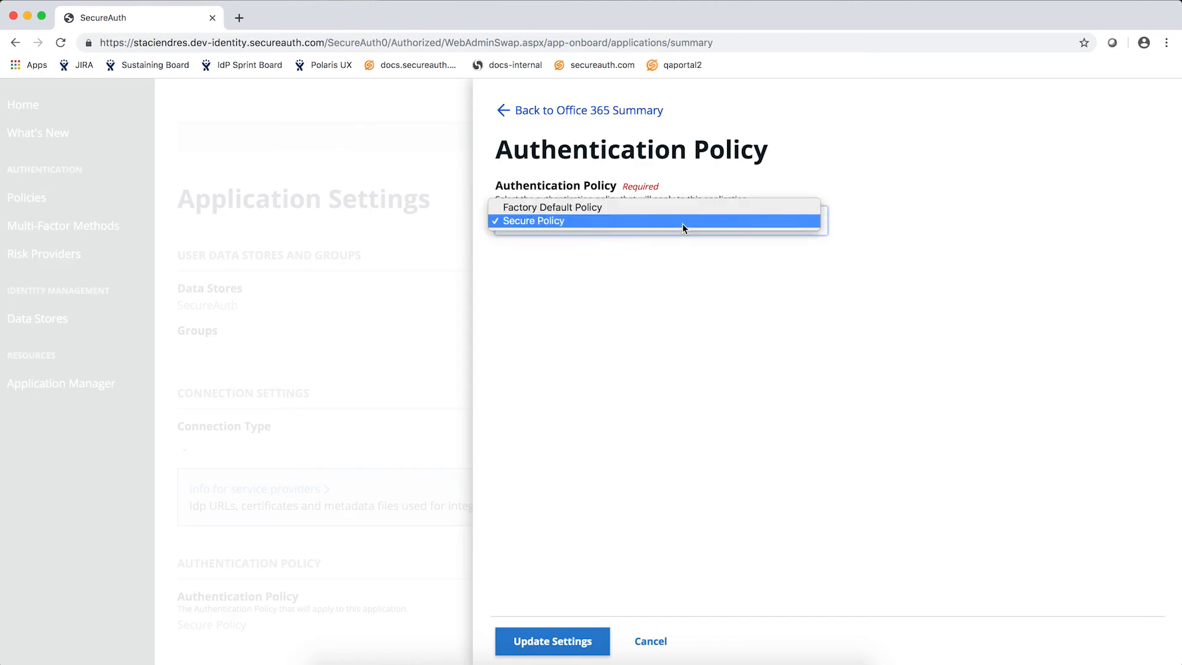
left_click(553, 207)
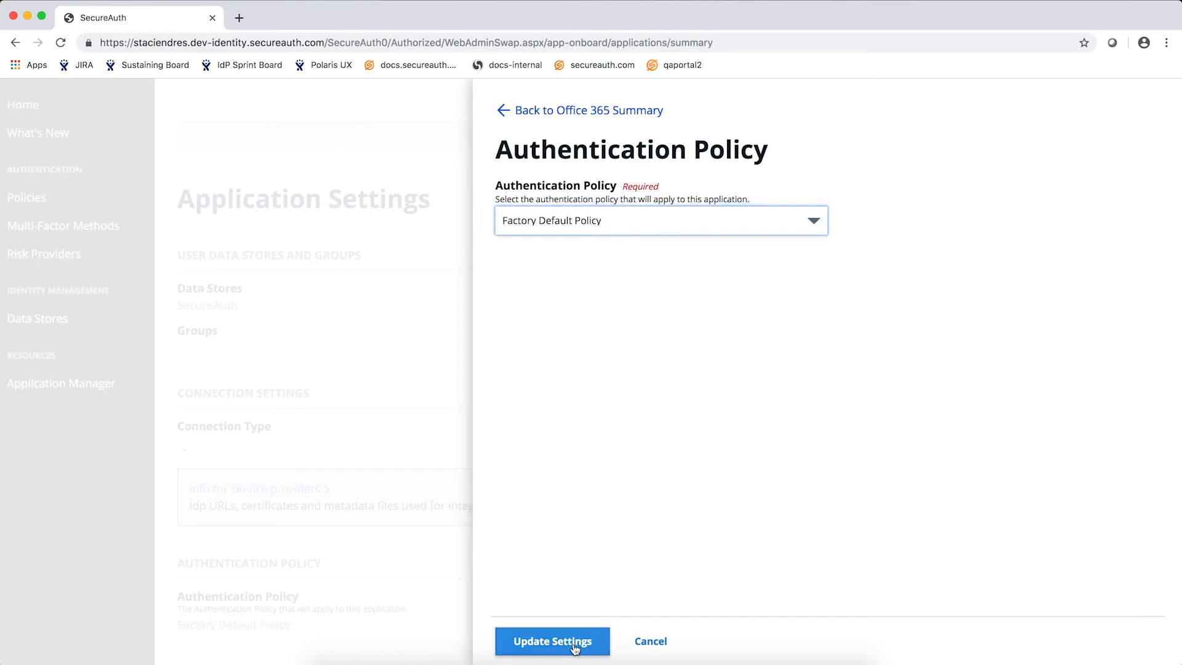
left_click(551, 641)
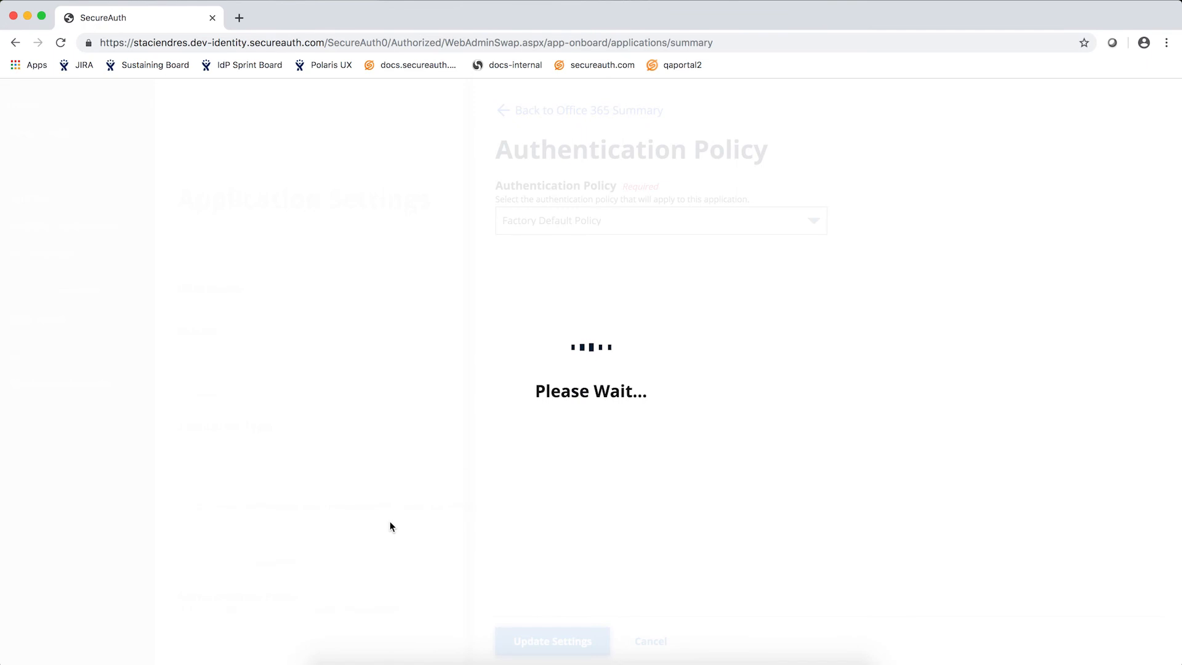
left_click(552, 640)
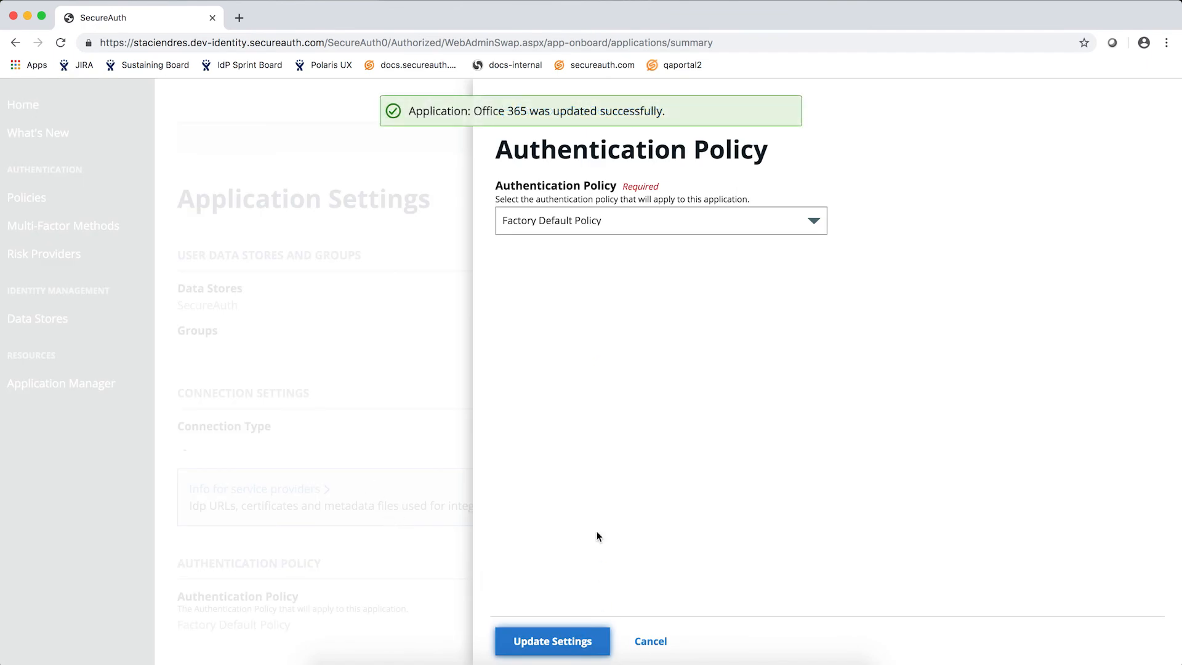
left_click(552, 640)
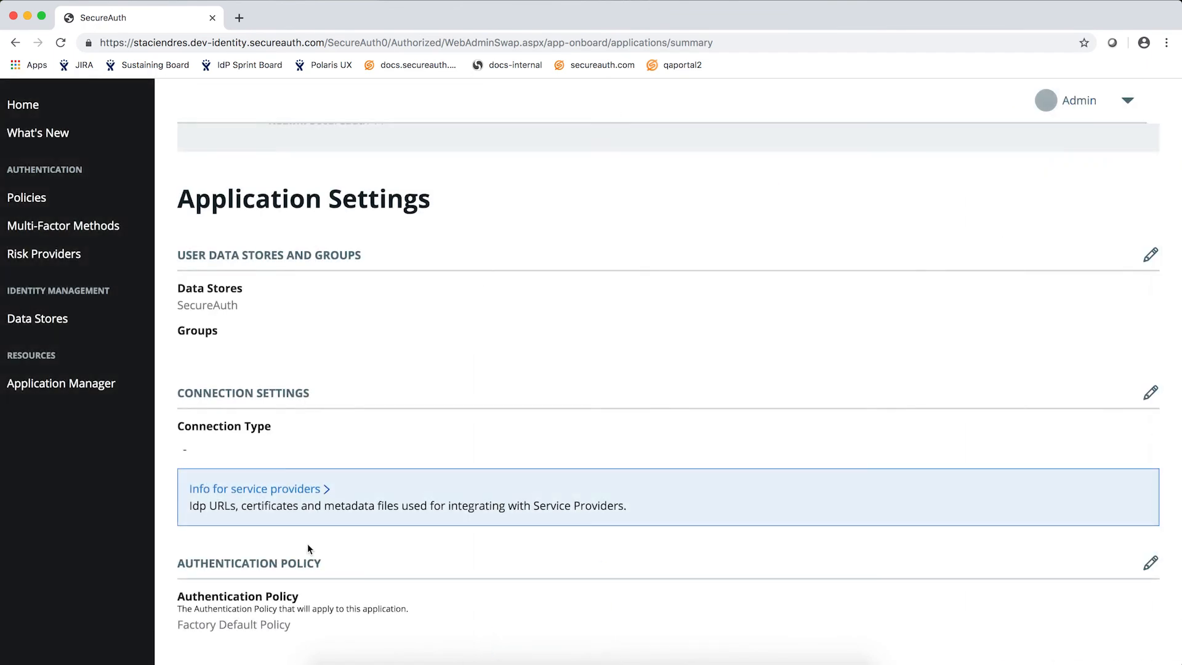
mouse_move(333, 644)
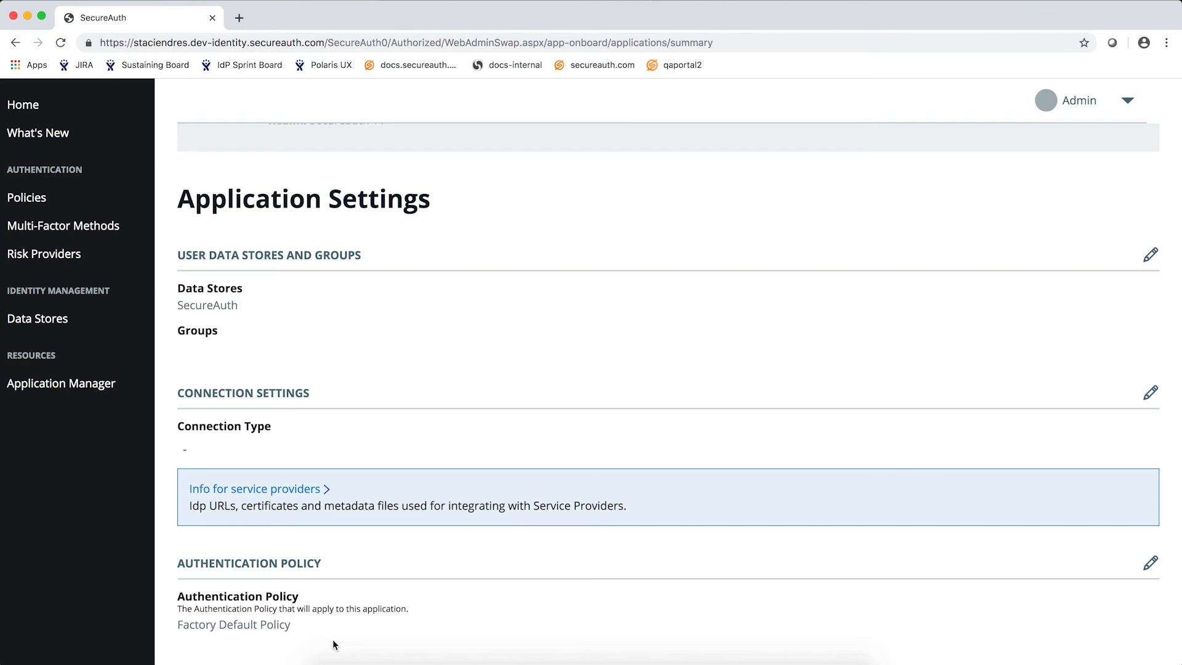
From the Policies page, begin editing the organization's default authentication policy
left_click(27, 198)
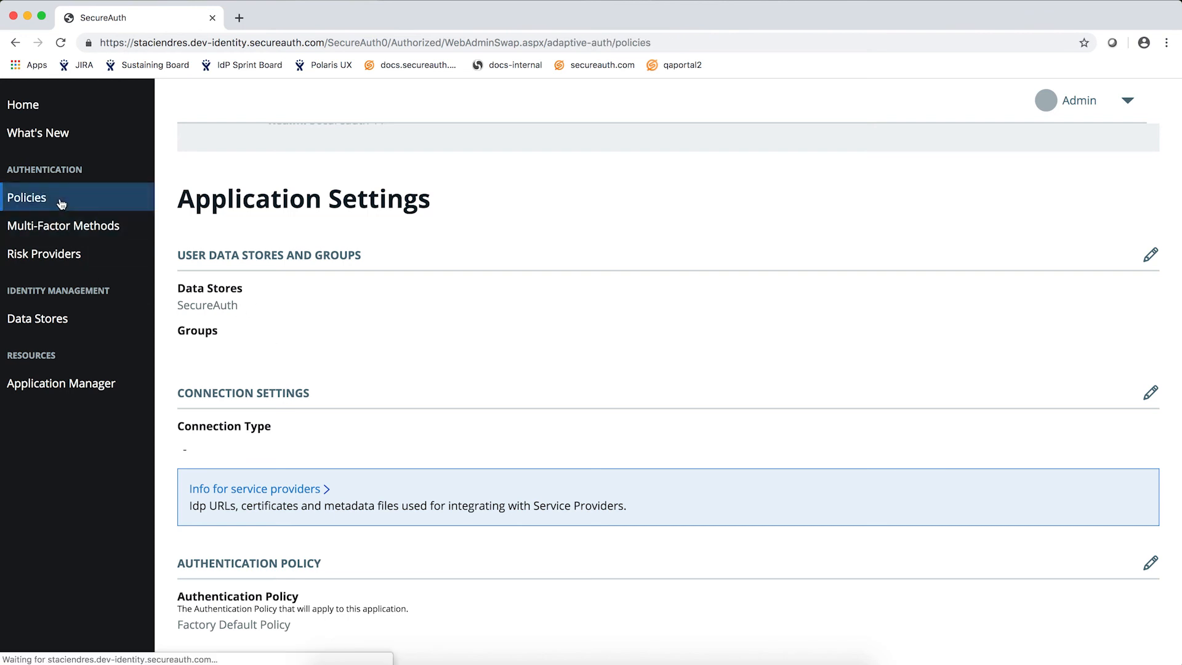
left_click(25, 197)
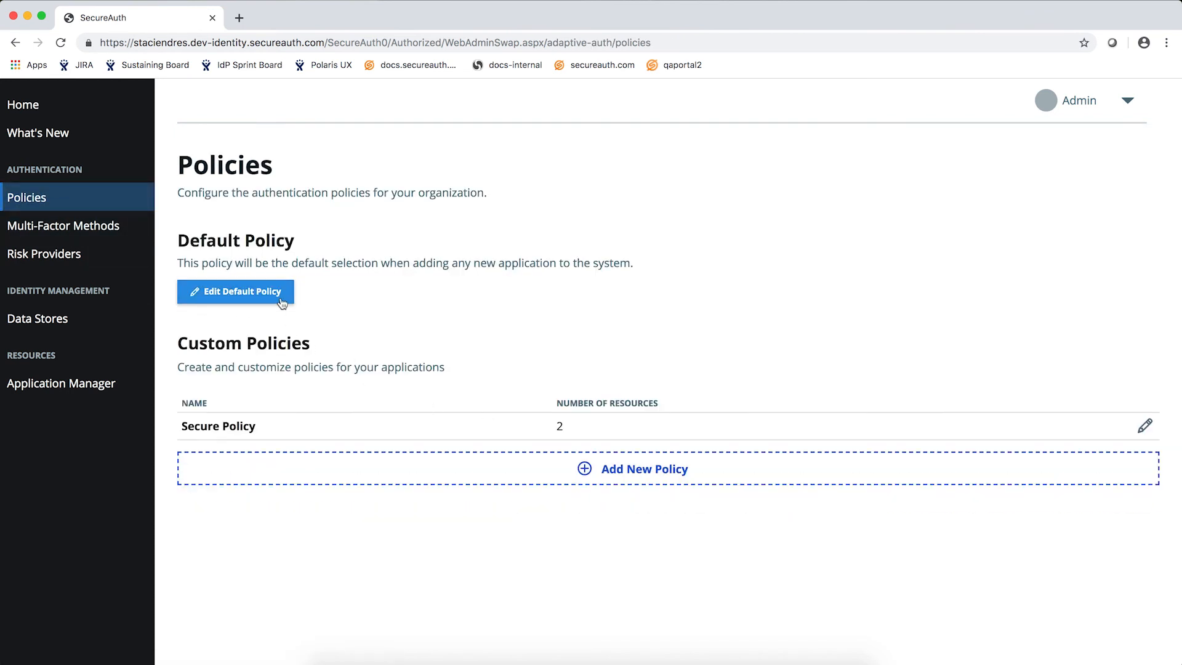
left_click(236, 292)
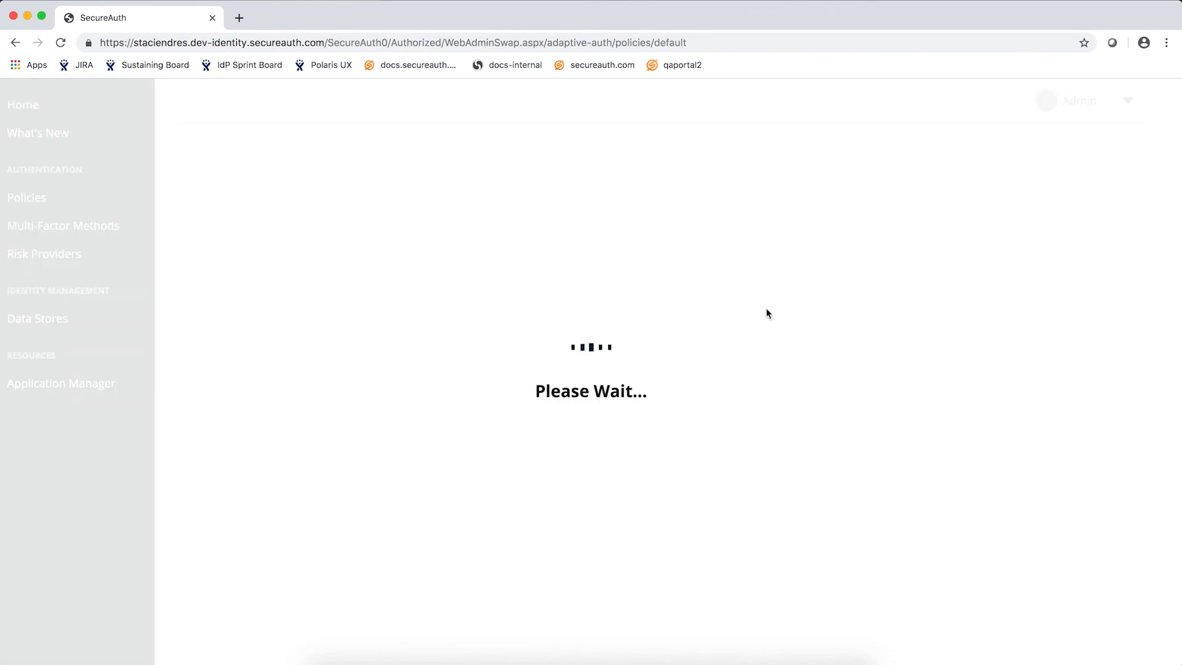